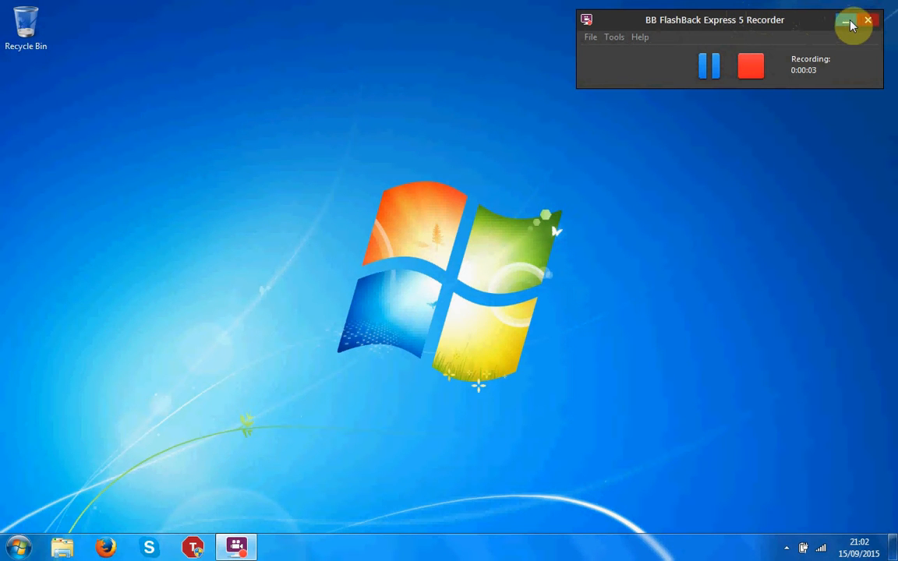
# - Hide the recorder window and bring up the Start menu with a context menu on Computer
pyautogui.click(844, 21)
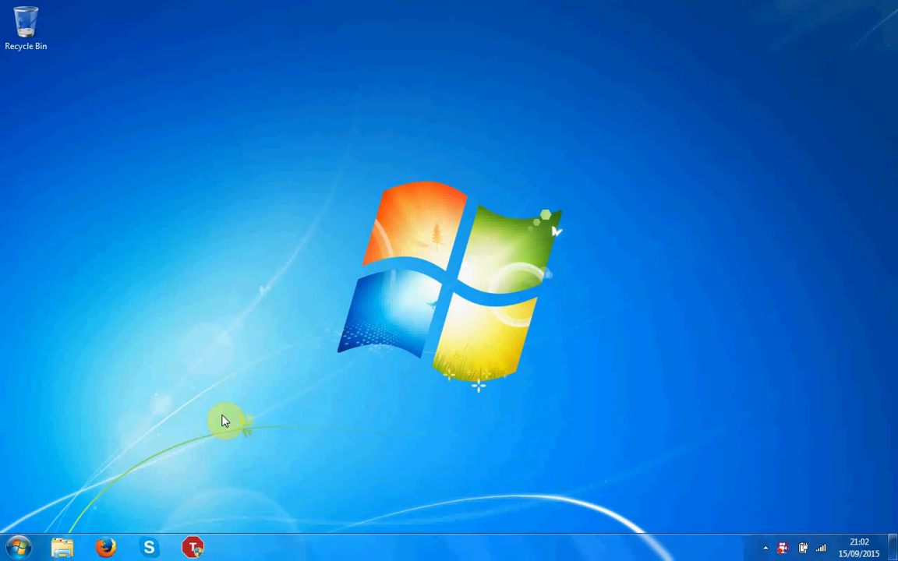
pyautogui.click(17, 546)
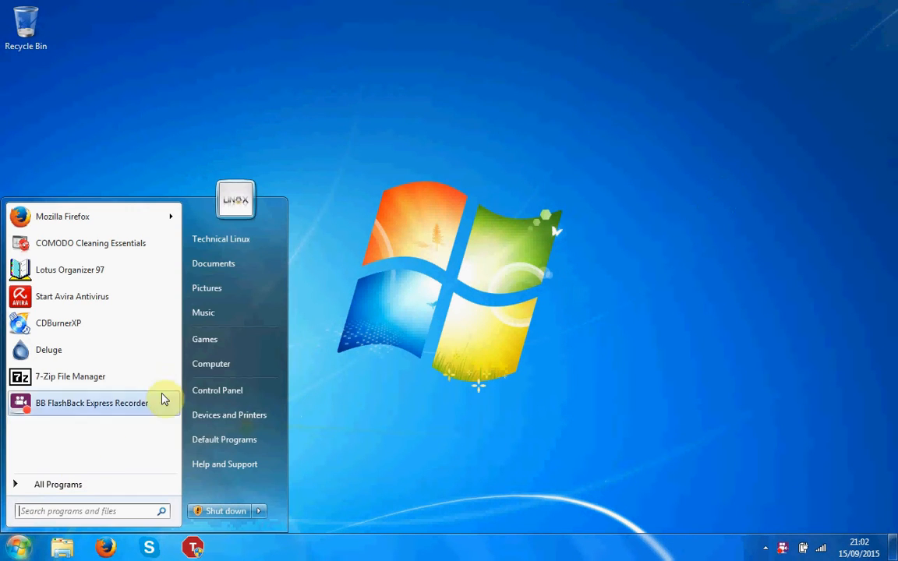
pyautogui.rightClick(210, 365)
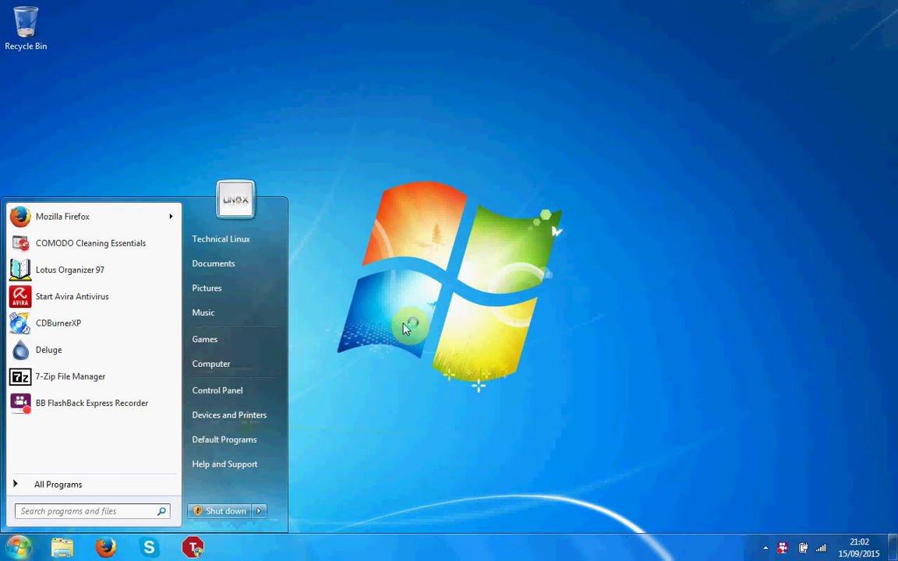
# - View the computer's basic system information in Control Panel, then close it
pyautogui.click(210, 364)
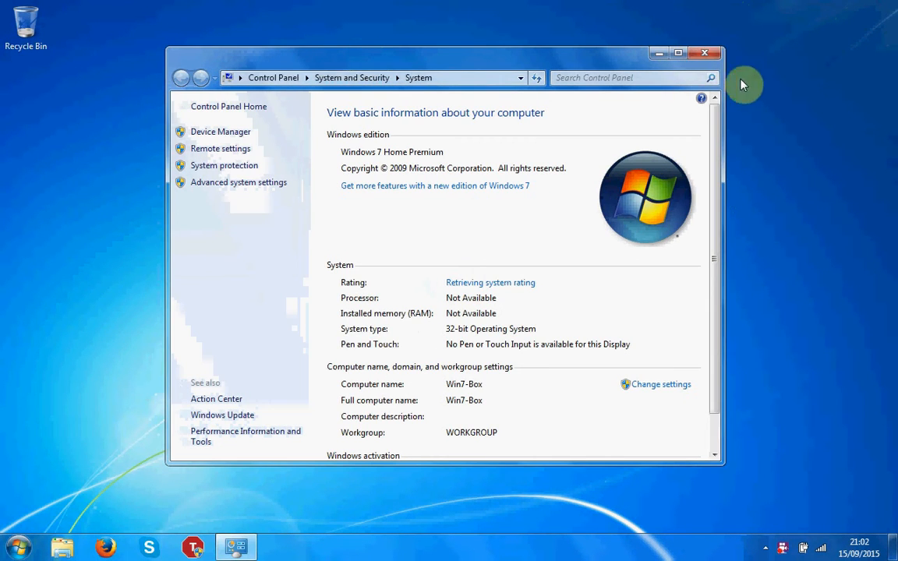
pyautogui.click(701, 48)
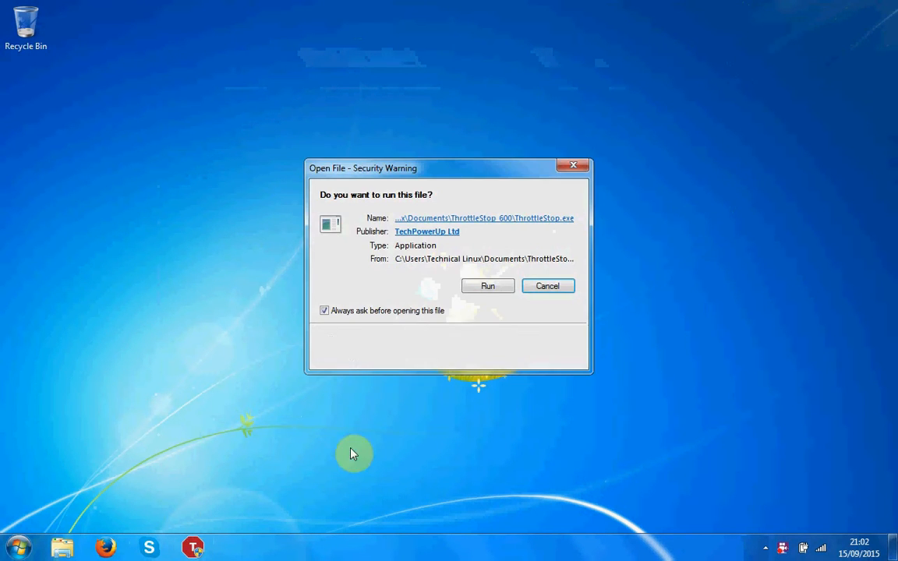
# - Run ThrottleStop and enable Clock Modulation, Chipset Clock Mod and multiplier 11.0, turned on
pyautogui.click(488, 287)
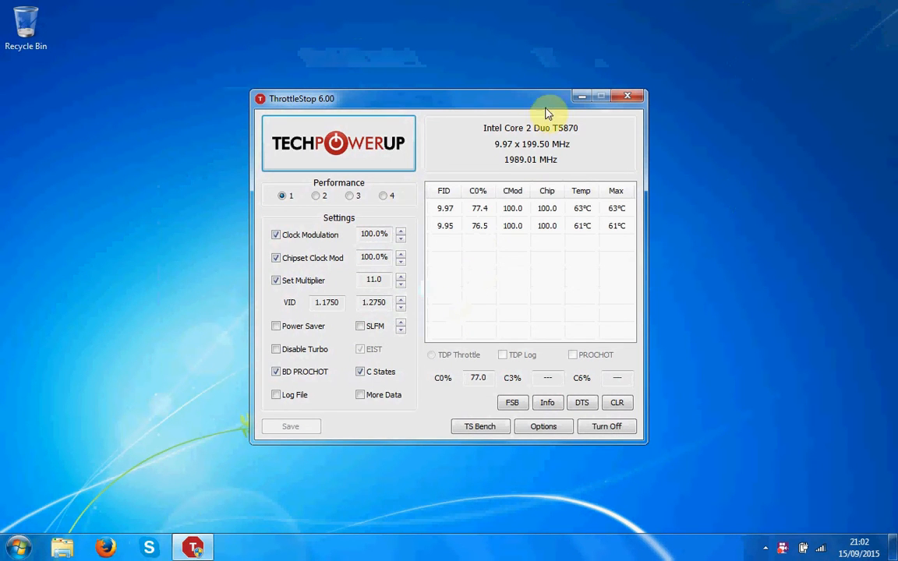
pyautogui.moveTo(512, 104)
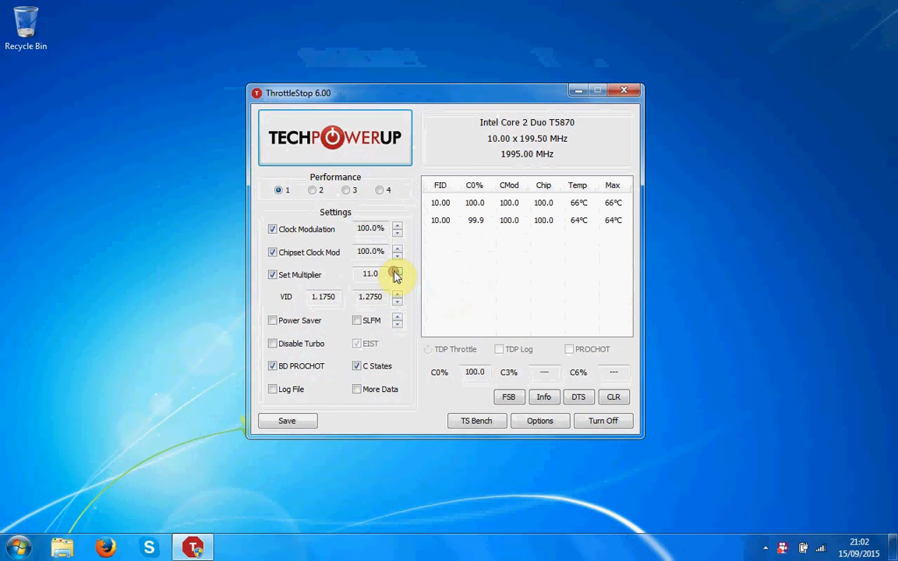
pyautogui.click(273, 365)
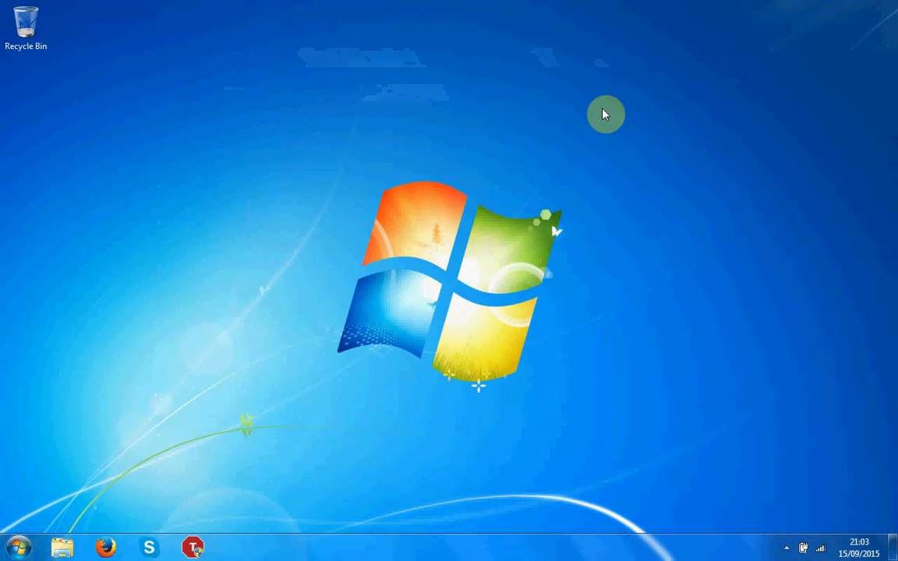
pyautogui.moveTo(181, 293)
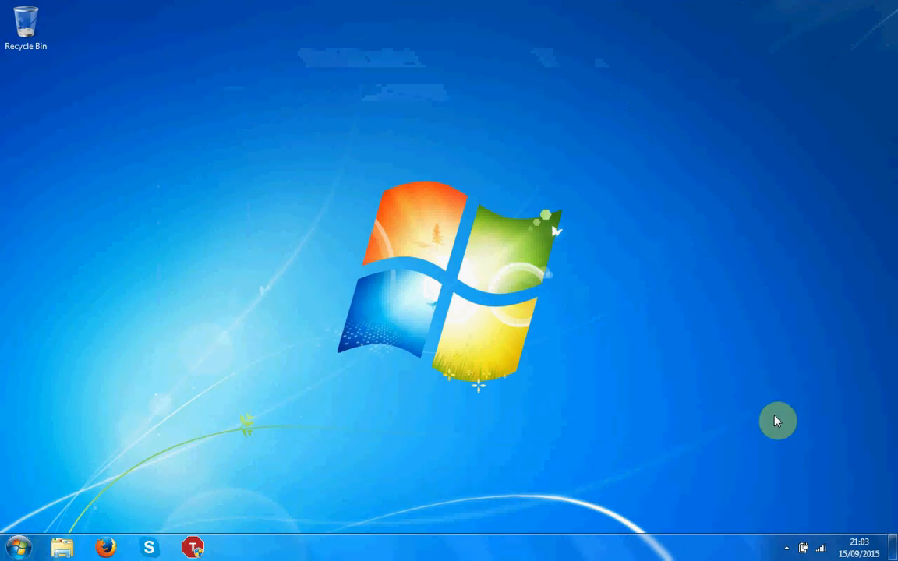
pyautogui.moveTo(184, 235)
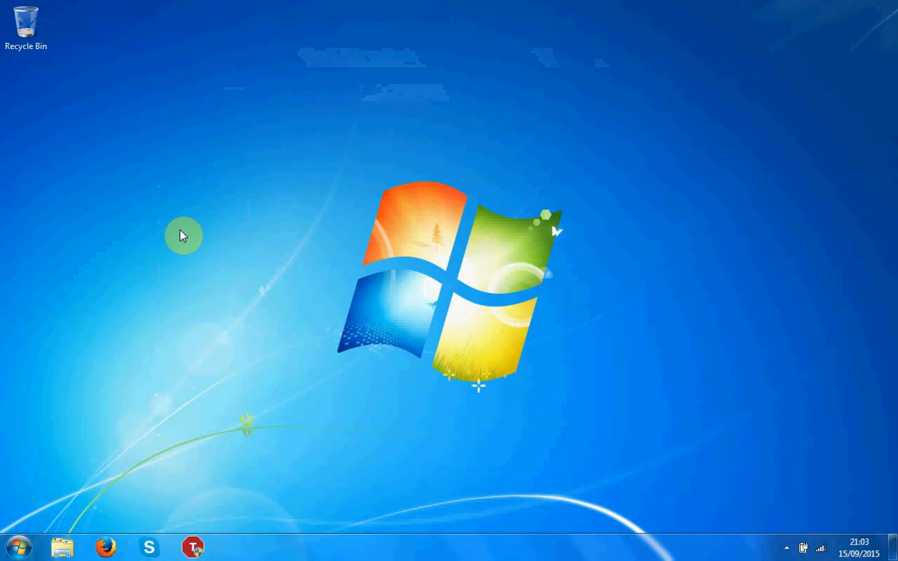
pyautogui.moveTo(180, 233)
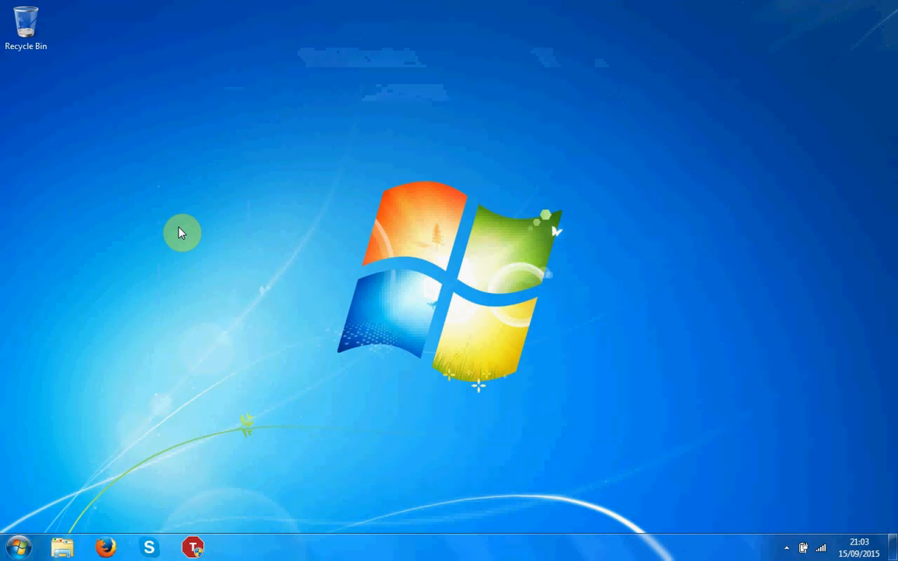
pyautogui.moveTo(293, 203)
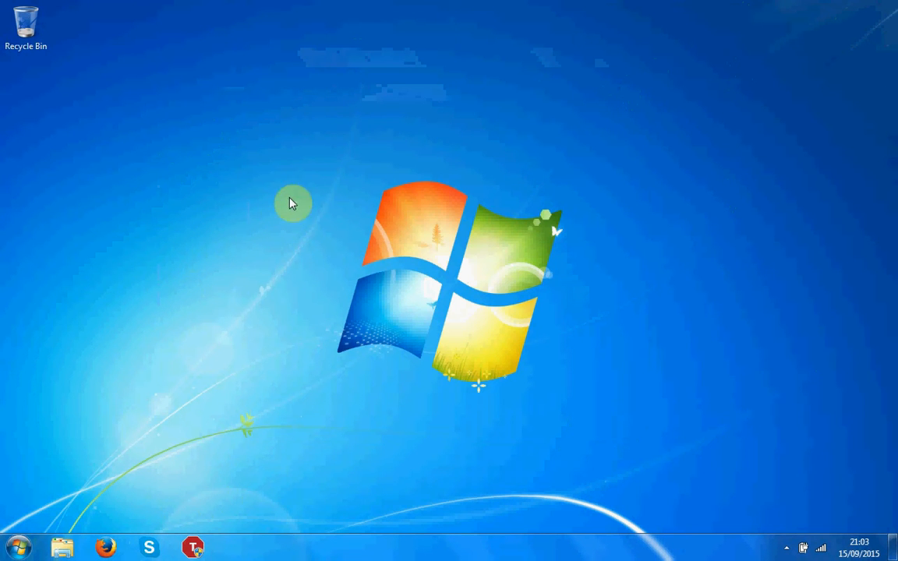
pyautogui.moveTo(249, 193)
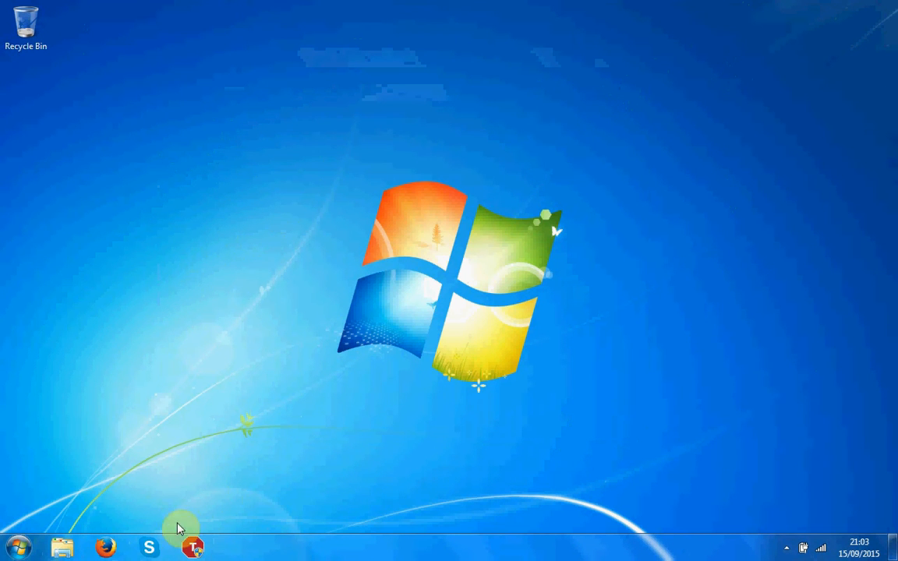
pyautogui.click(18, 540)
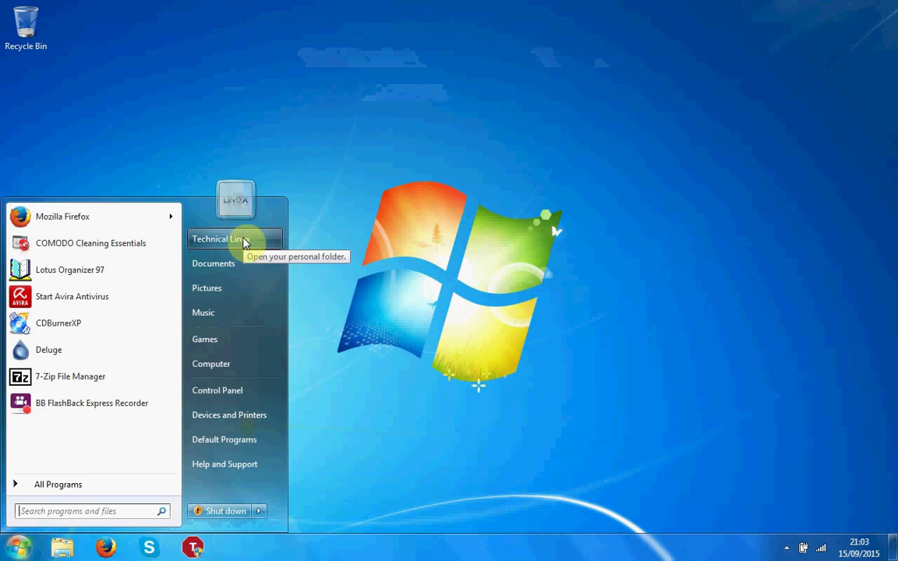
pyautogui.click(234, 239)
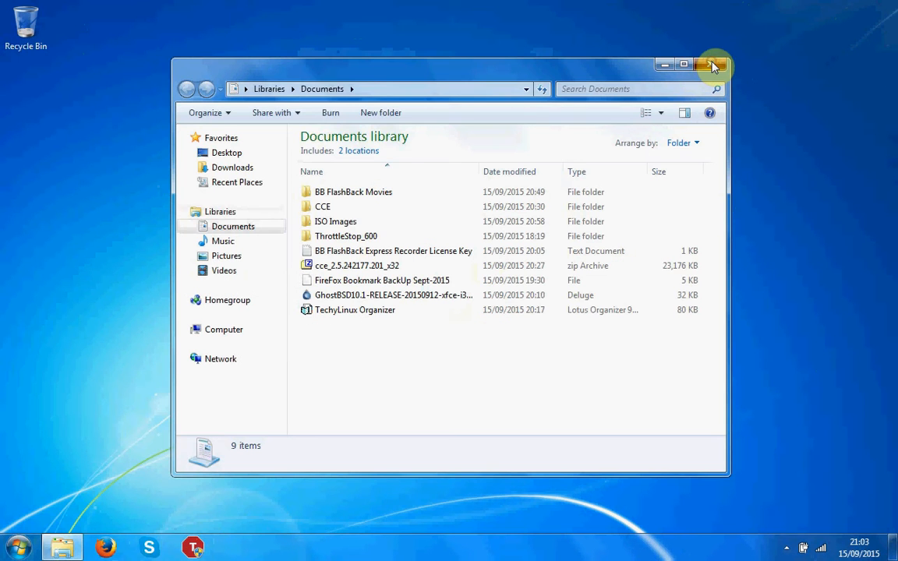
pyautogui.click(714, 66)
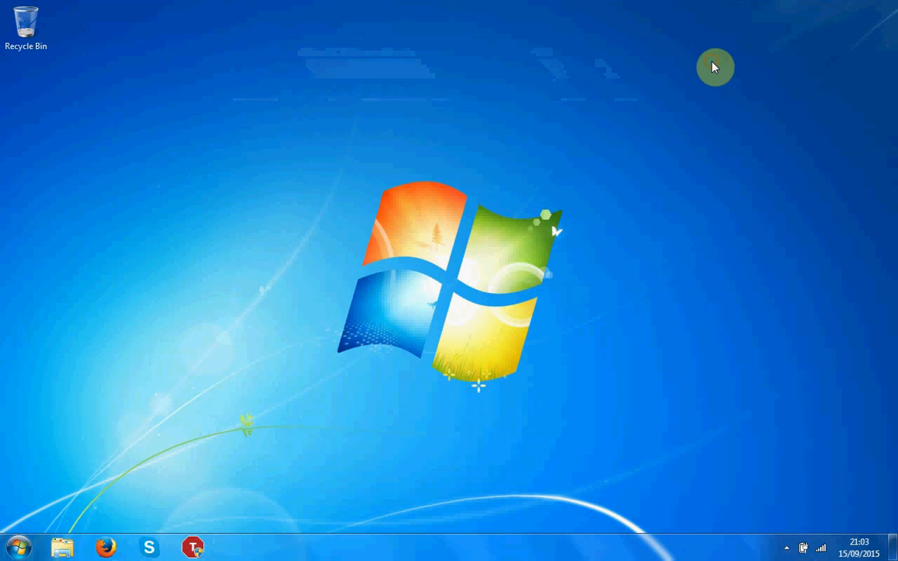
pyautogui.moveTo(823, 512)
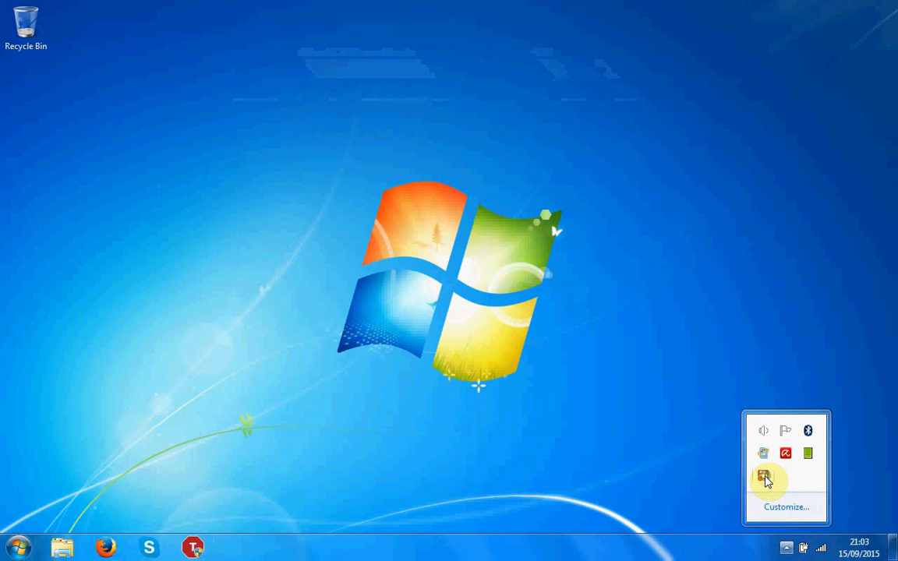
# - Restore the BB FlashBack Express 5 Recorder window from the notification area
pyautogui.rightClick(764, 479)
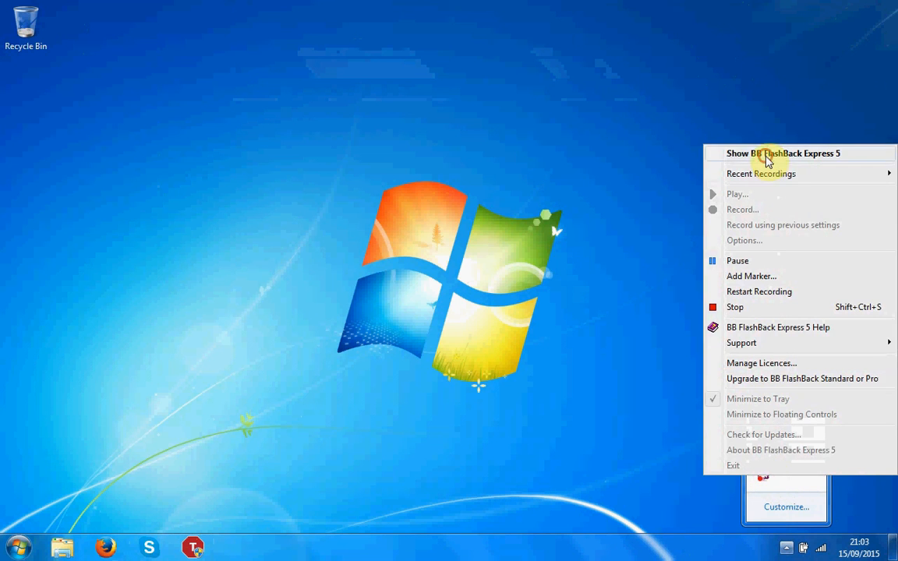
pyautogui.click(782, 153)
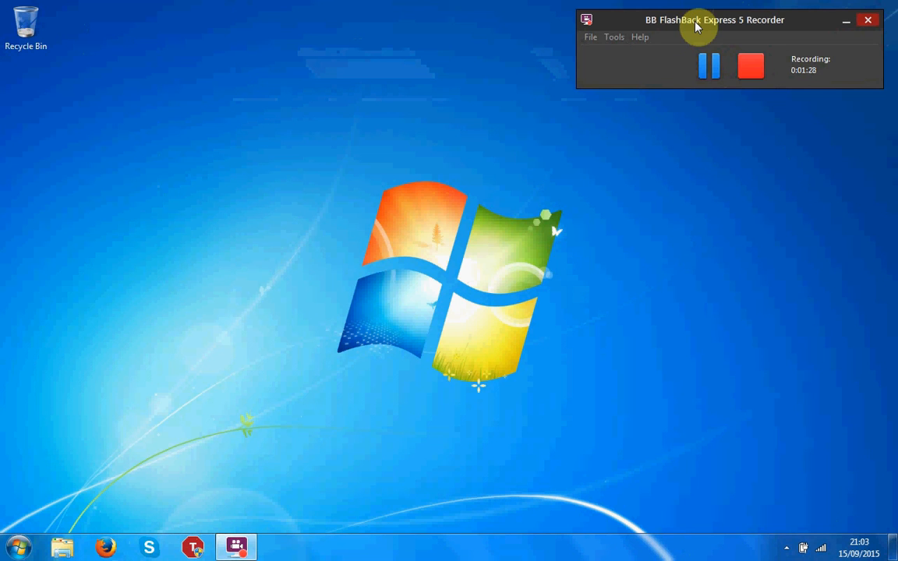
pyautogui.moveTo(715, 43)
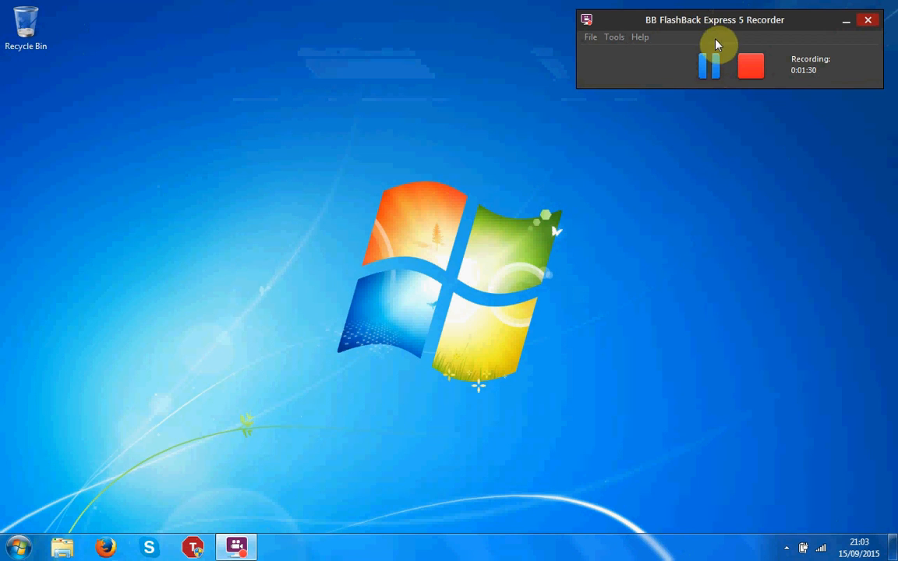